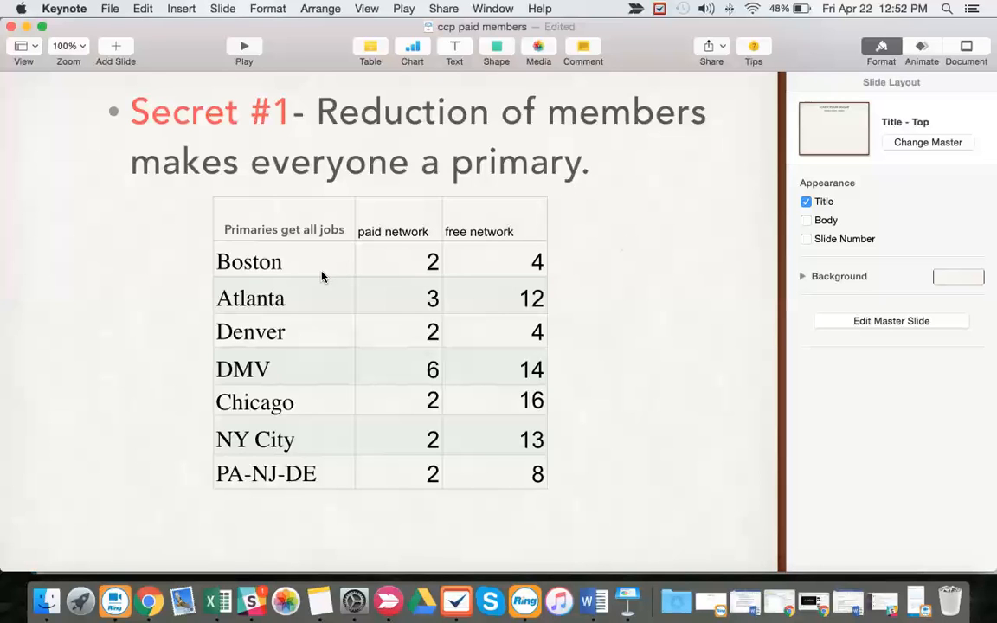
mouse_move(369, 260)
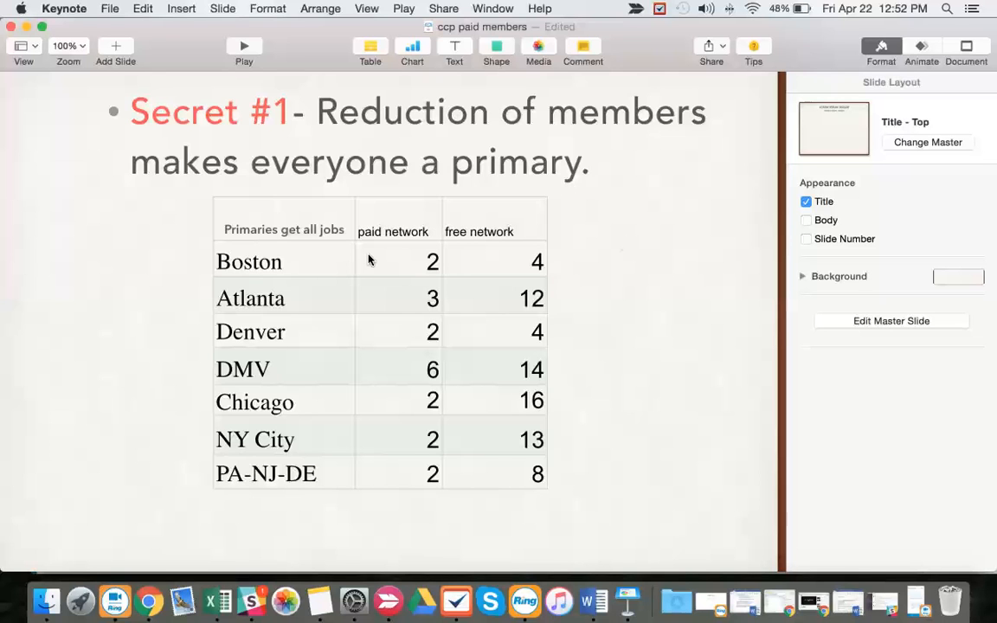
mouse_move(376, 293)
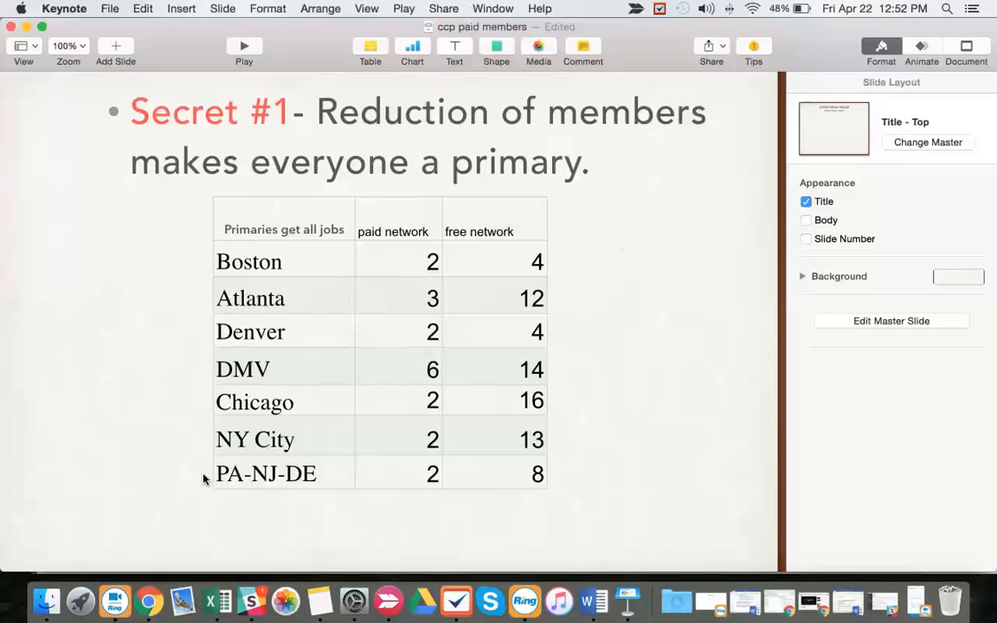
mouse_move(327, 334)
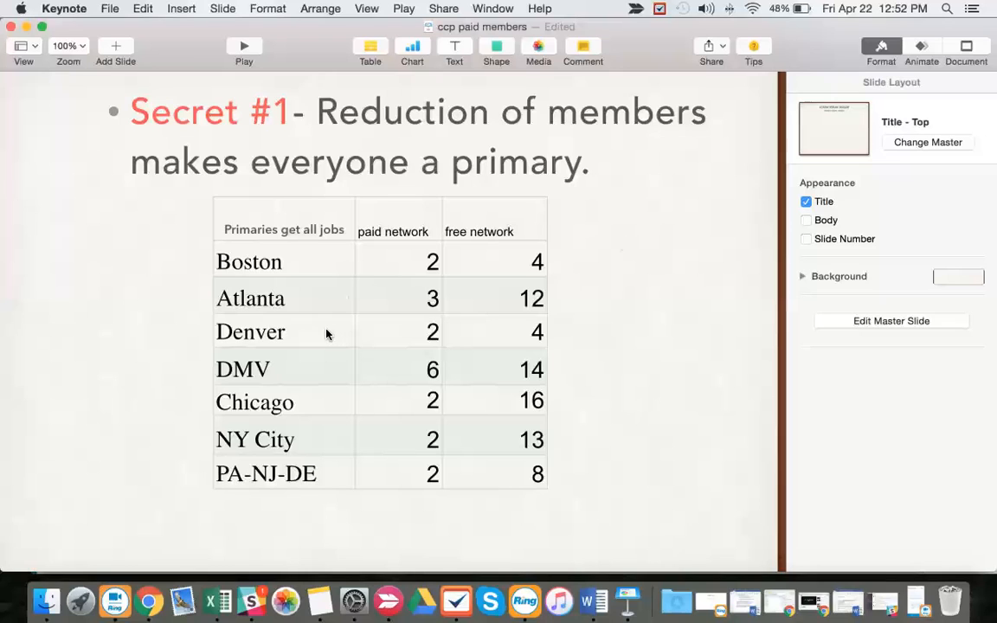
mouse_move(401, 297)
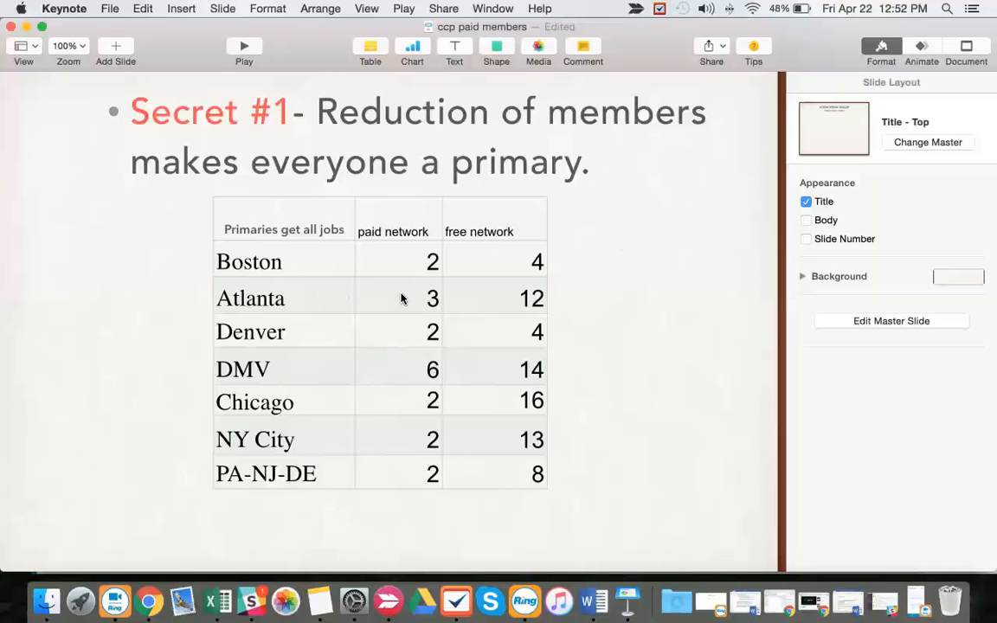
mouse_move(392, 285)
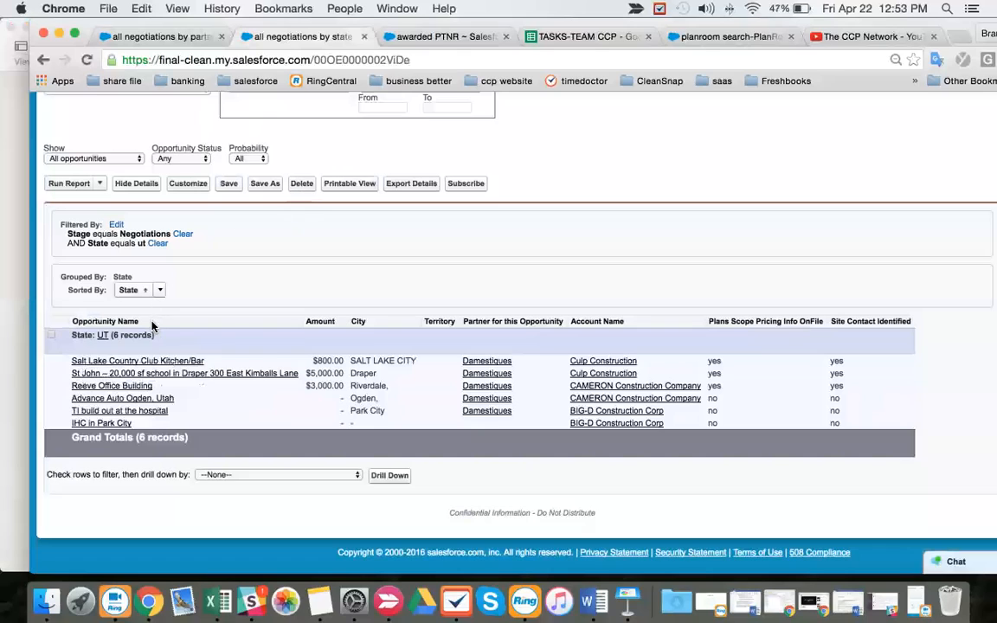
mouse_move(474, 420)
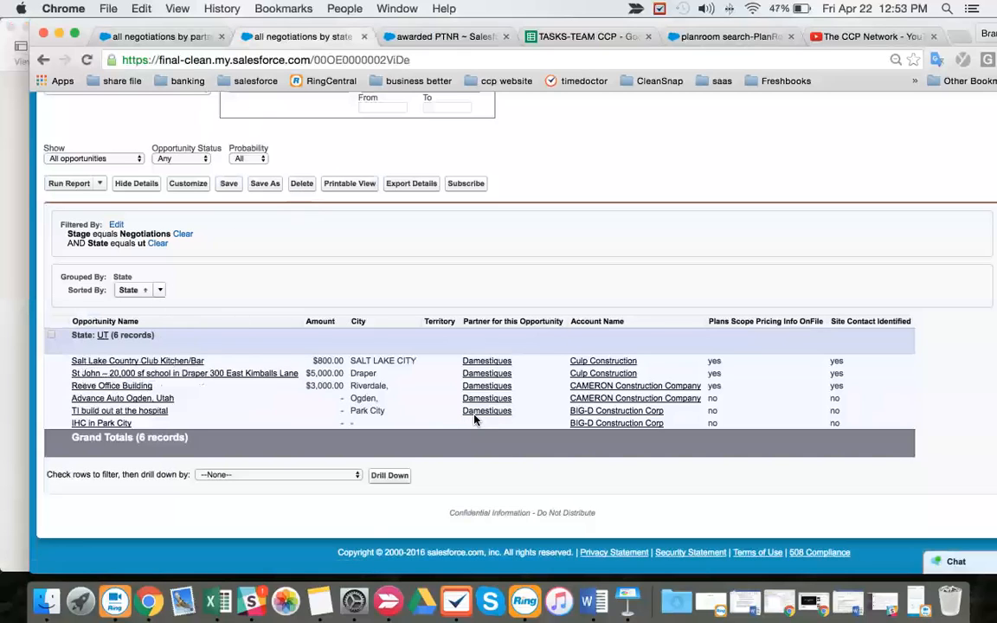
mouse_move(479, 421)
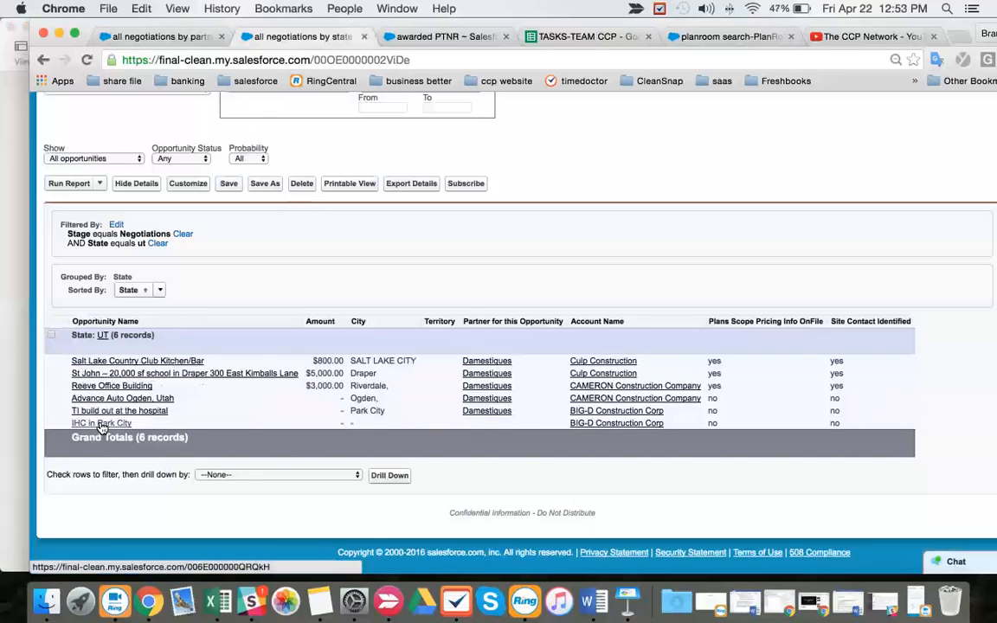
mouse_move(113, 426)
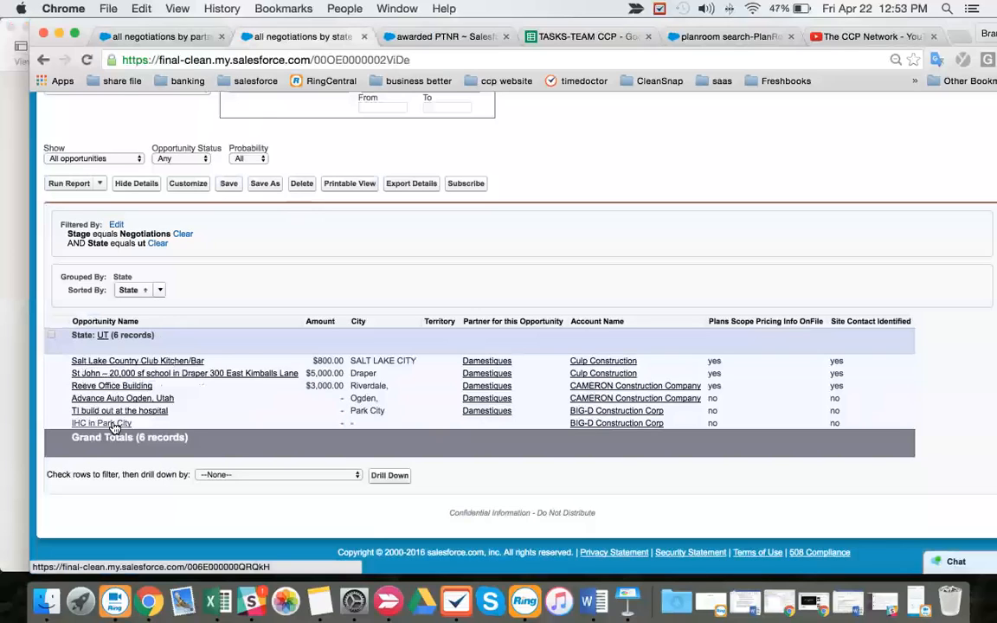
mouse_move(372, 425)
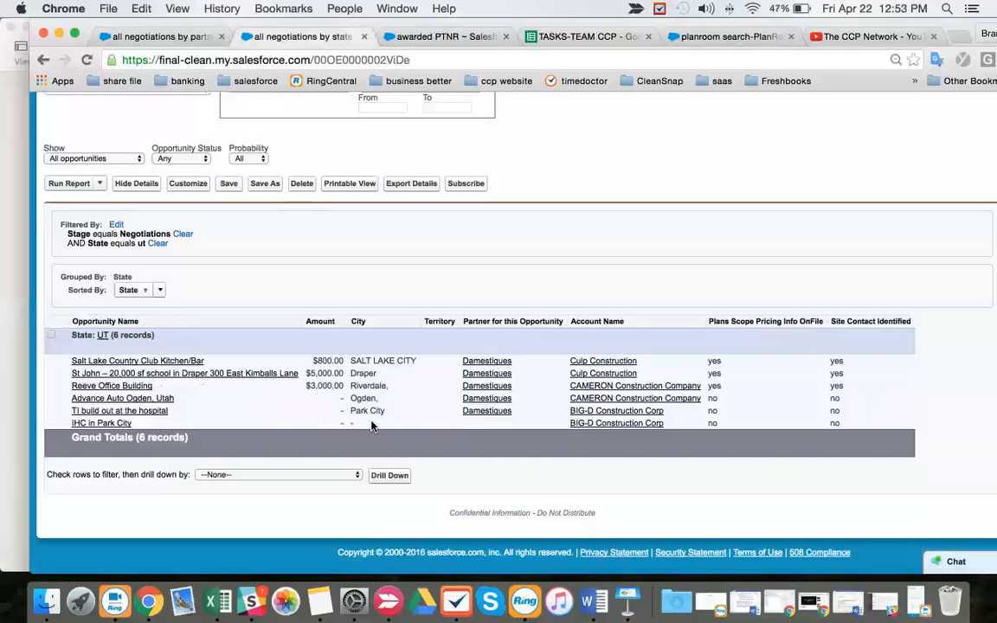
mouse_move(120, 410)
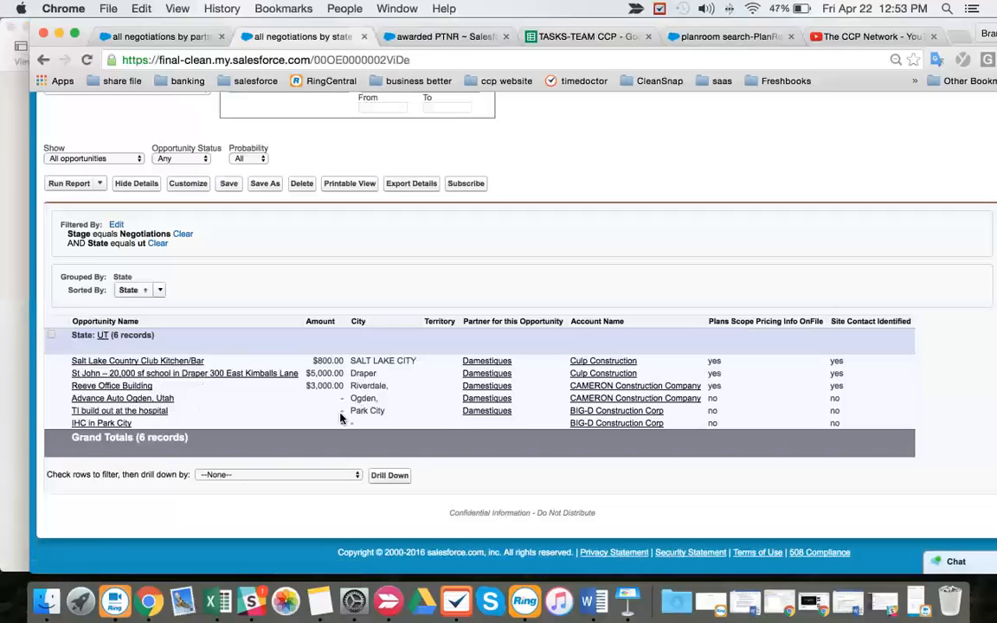
mouse_move(473, 422)
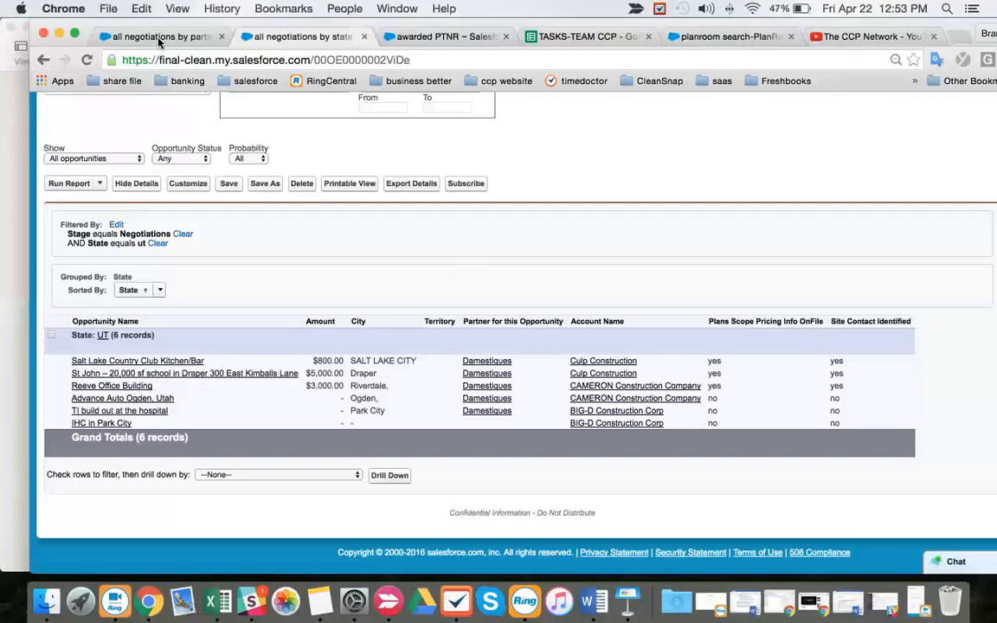
mouse_move(158, 36)
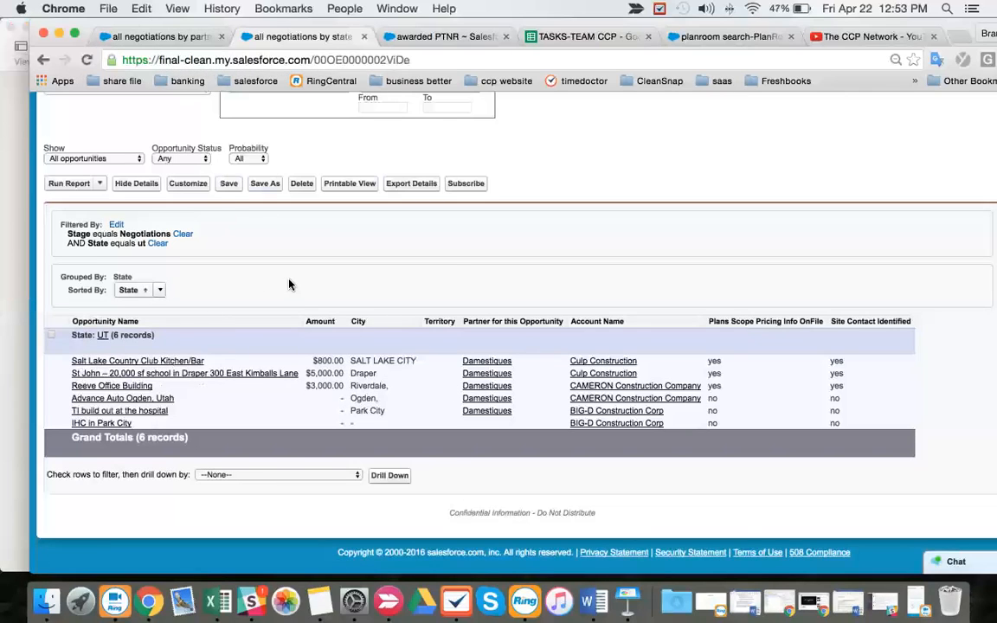
mouse_move(160, 344)
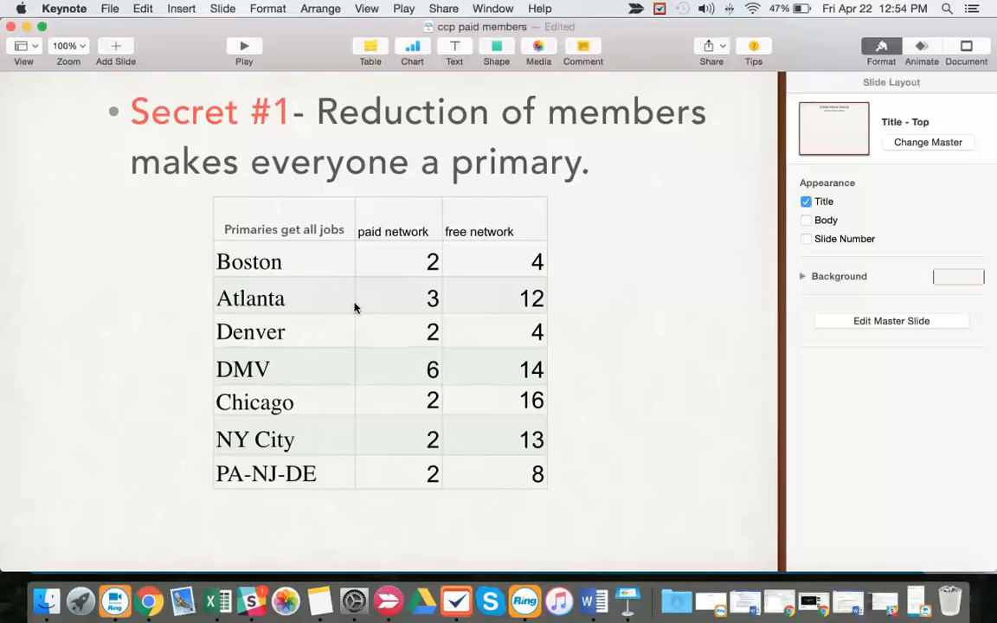
mouse_move(412, 353)
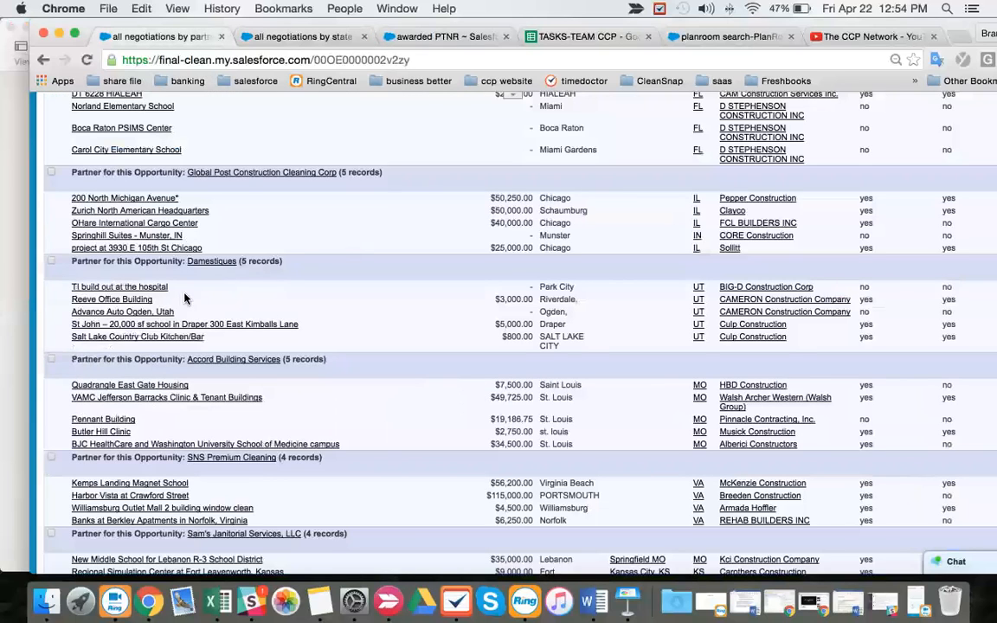
mouse_move(212, 283)
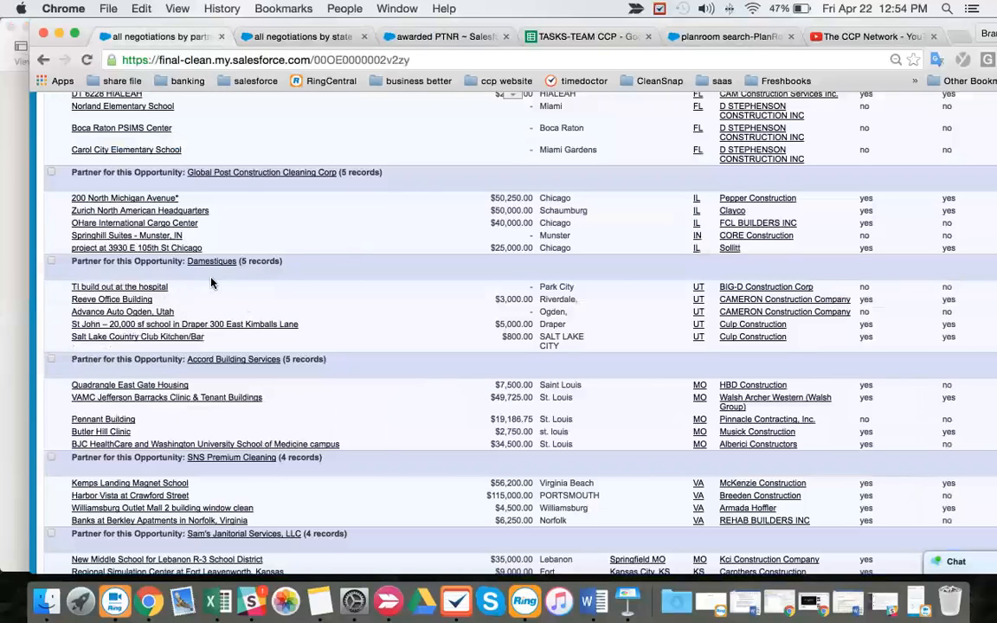